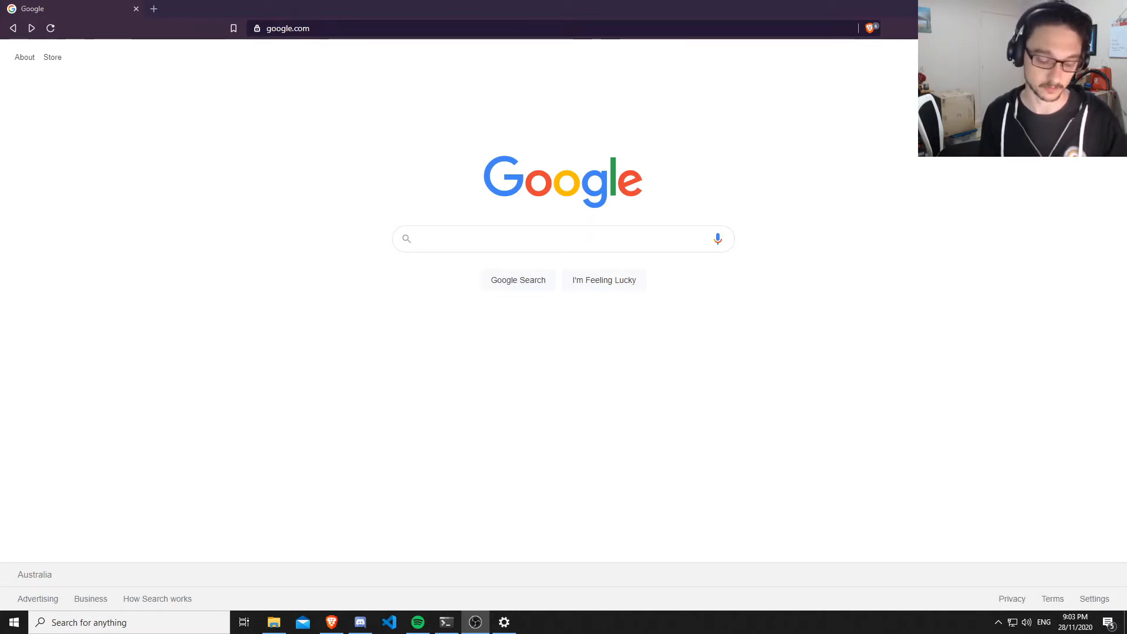
# Search Google for 'google console' and follow the Google Cloud Console result to its sign-in page.
pyautogui.click(468, 239)
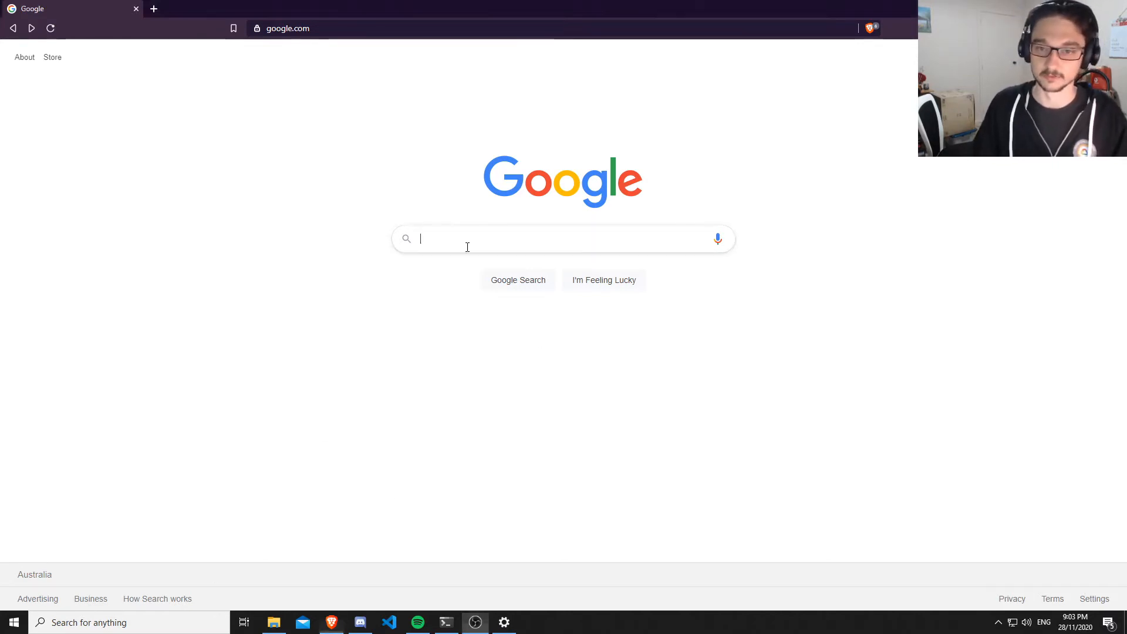
pyautogui.write('google console')
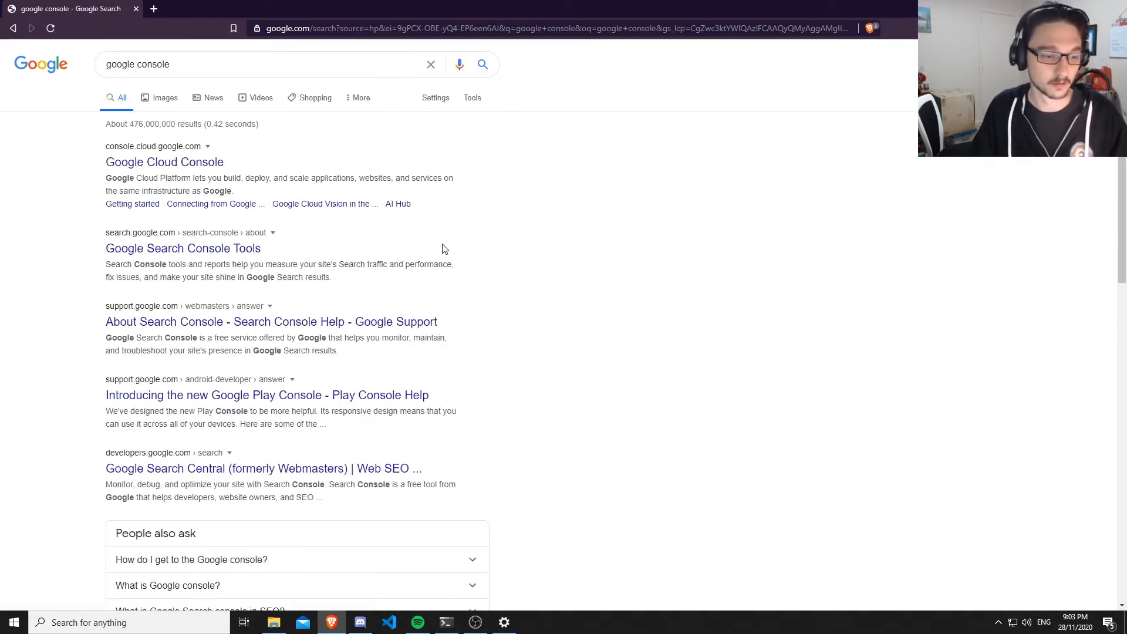
pyautogui.moveTo(179, 170)
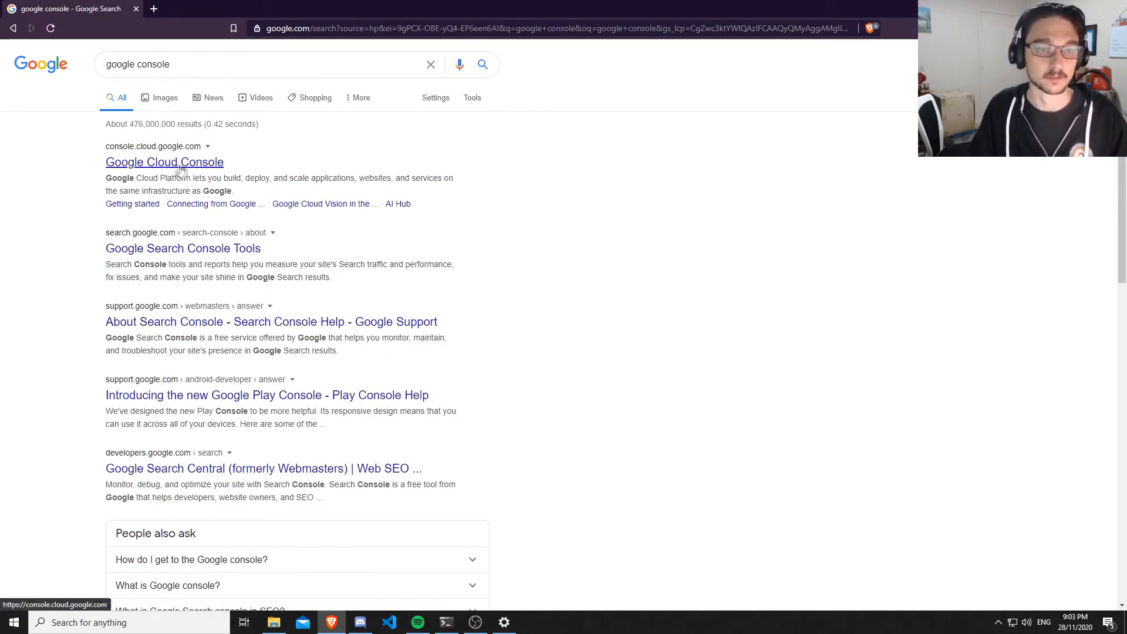
pyautogui.click(164, 162)
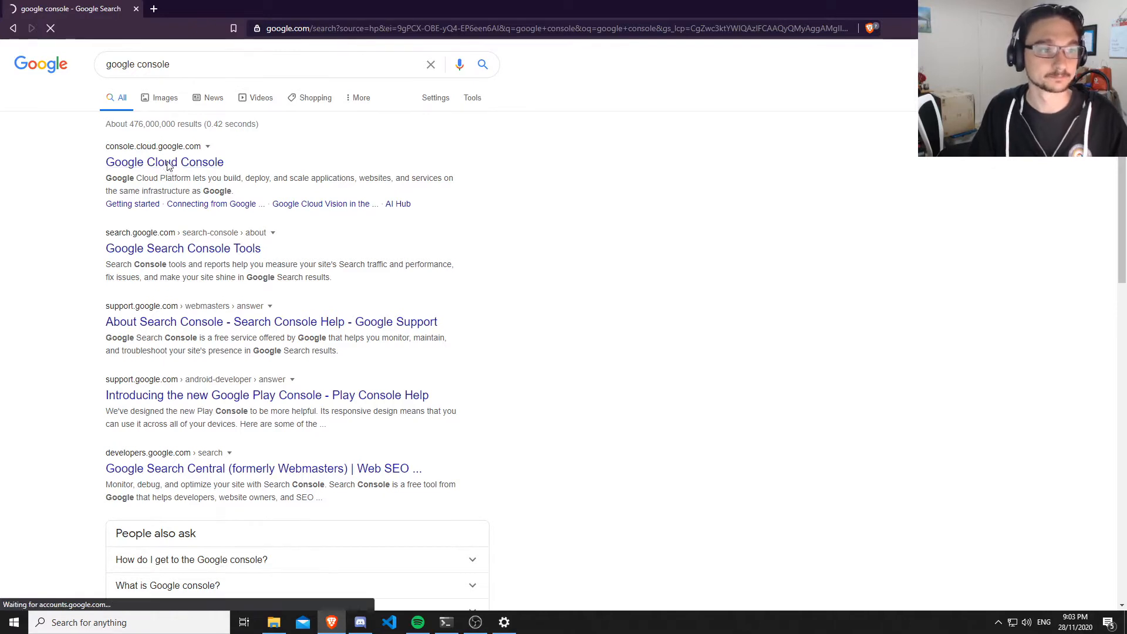
pyautogui.click(164, 162)
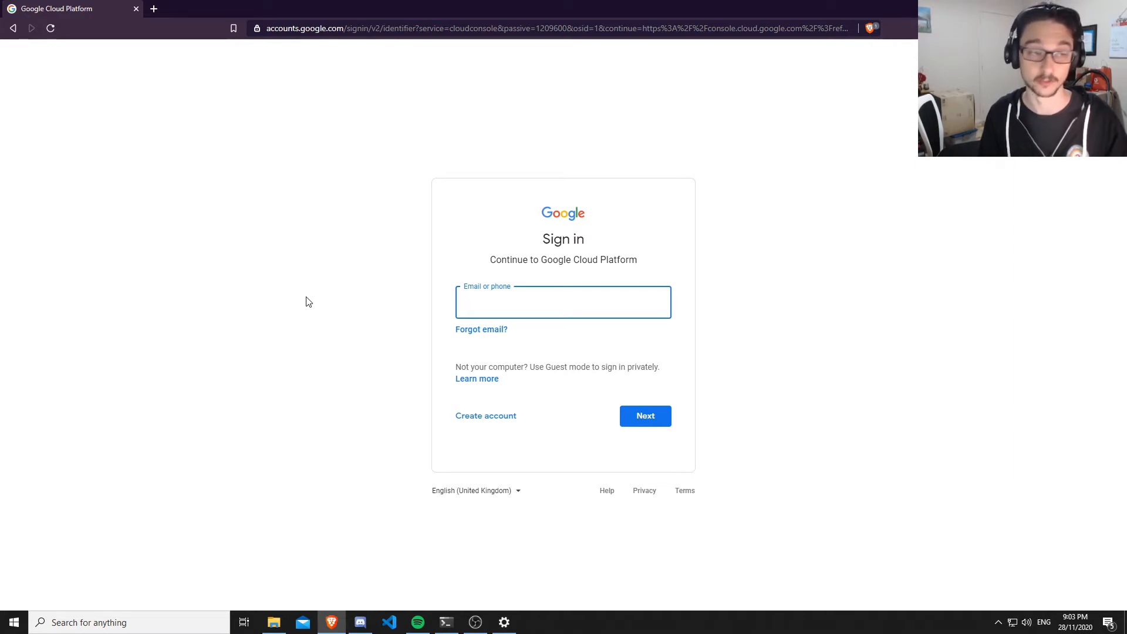
# Create a new Google account, choosing a new Gmail address instead of an existing email.
pyautogui.click(564, 302)
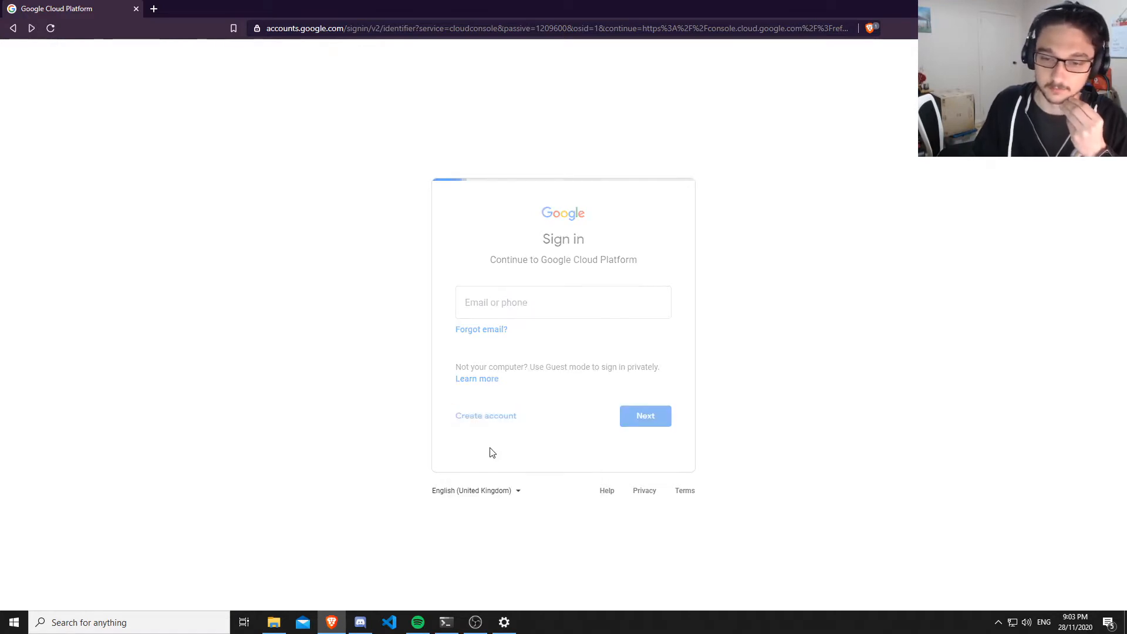
pyautogui.click(486, 416)
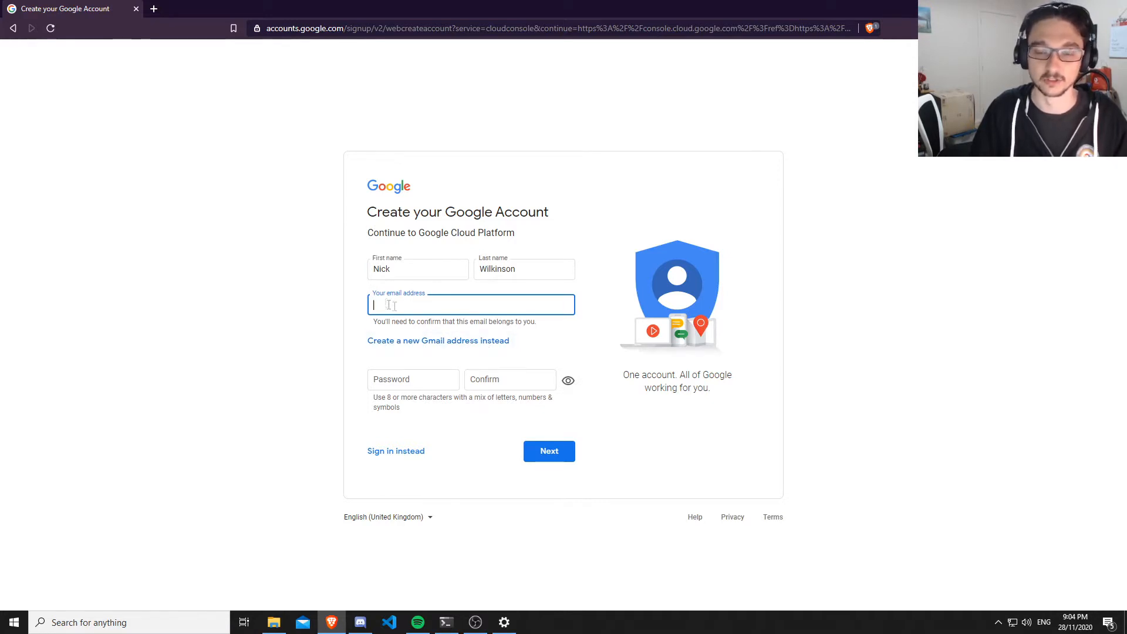
pyautogui.moveTo(409, 345)
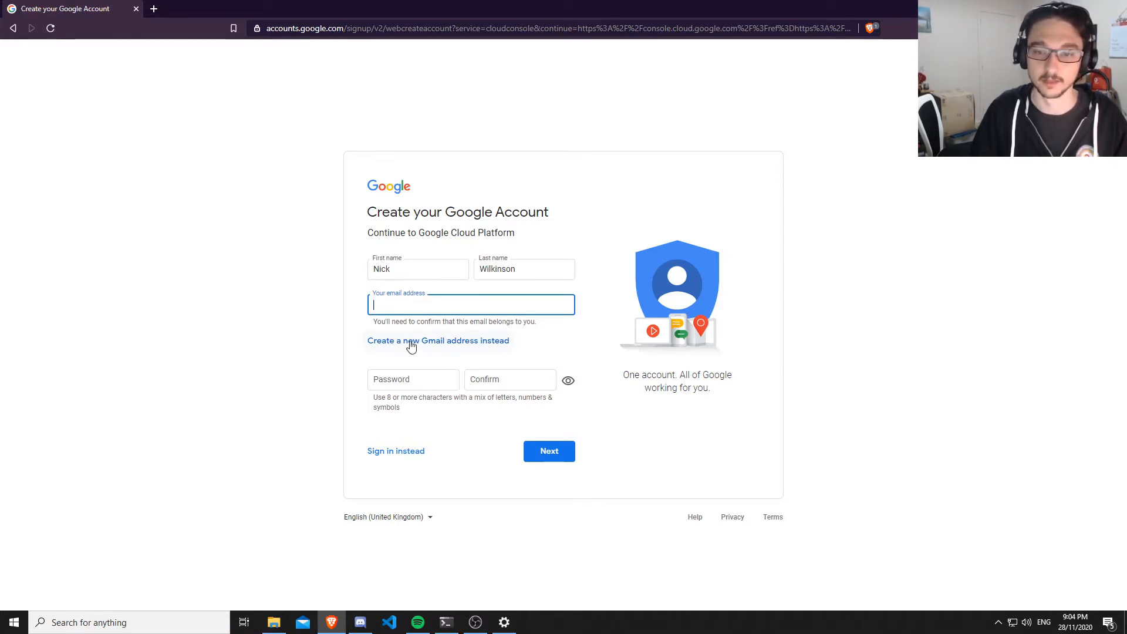
pyautogui.click(438, 340)
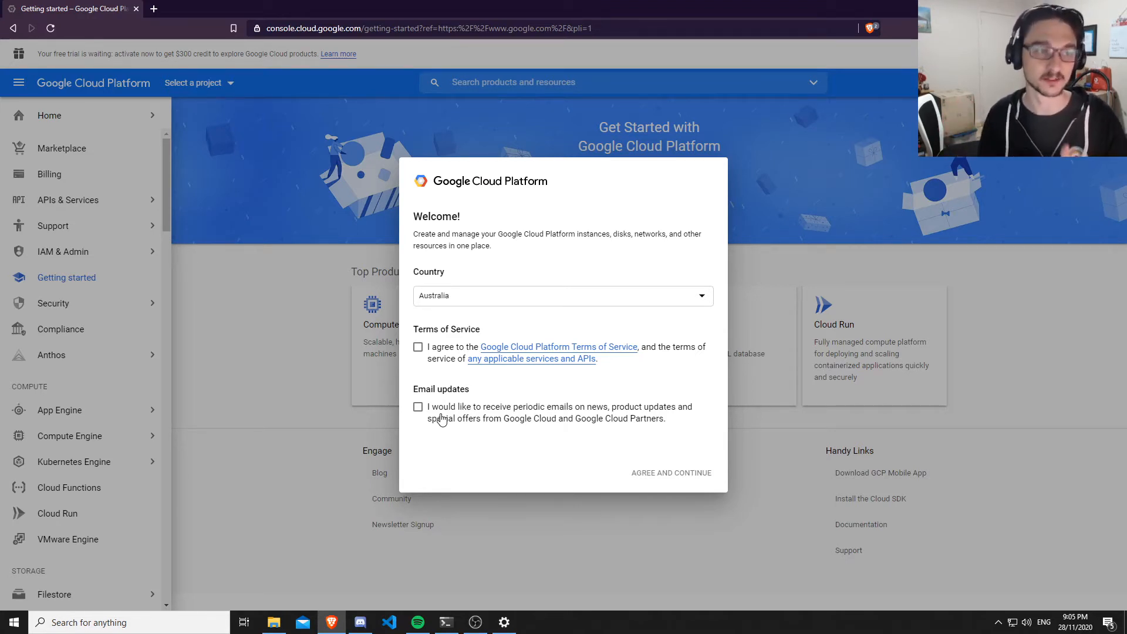
pyautogui.moveTo(453, 301)
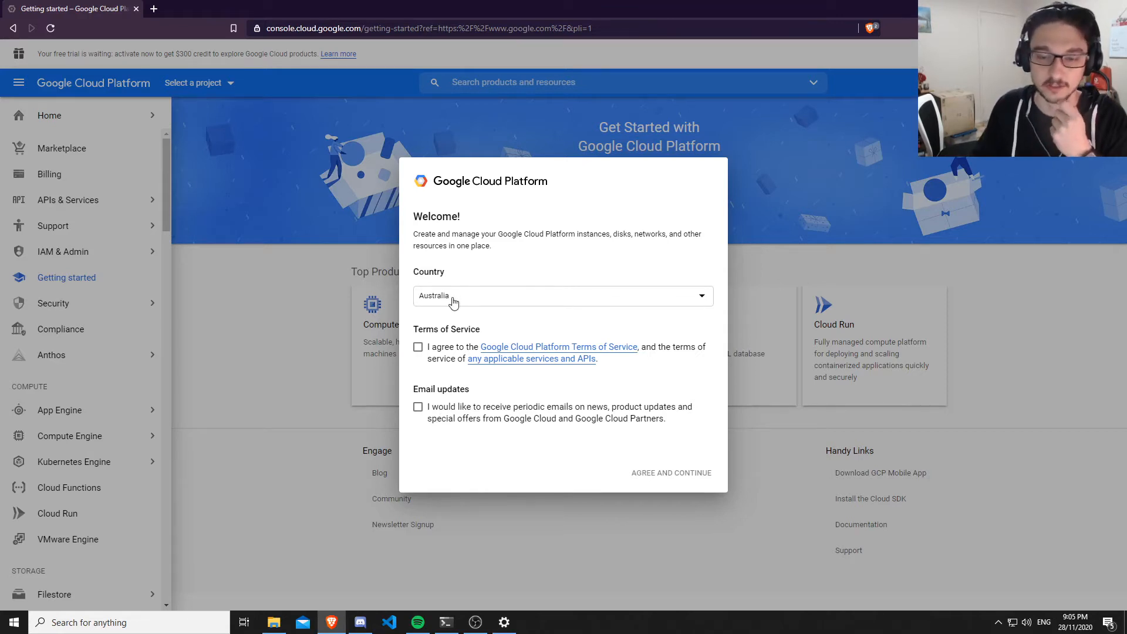
# Complete the welcome dialog with country New Zealand and the Terms of Service accepted.
pyautogui.click(564, 296)
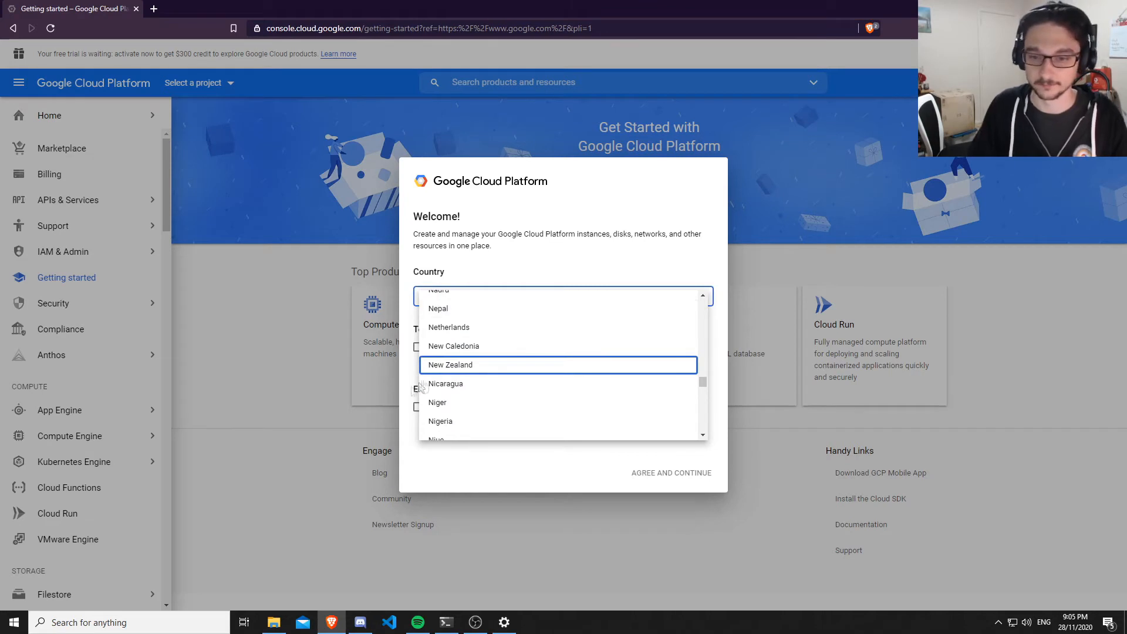
pyautogui.click(451, 364)
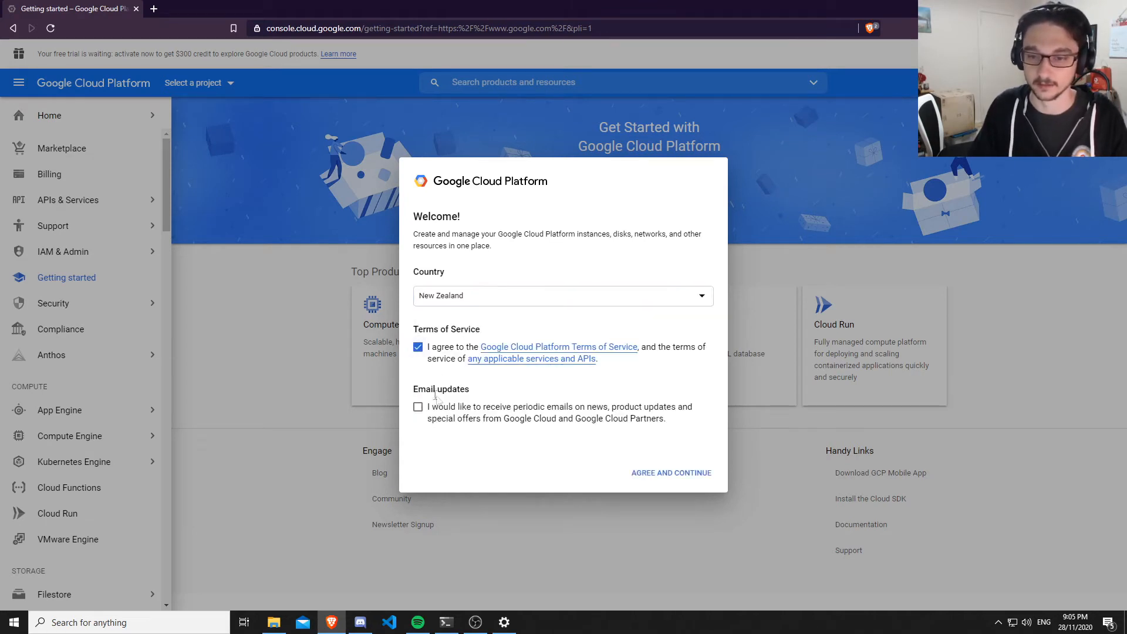
pyautogui.click(671, 472)
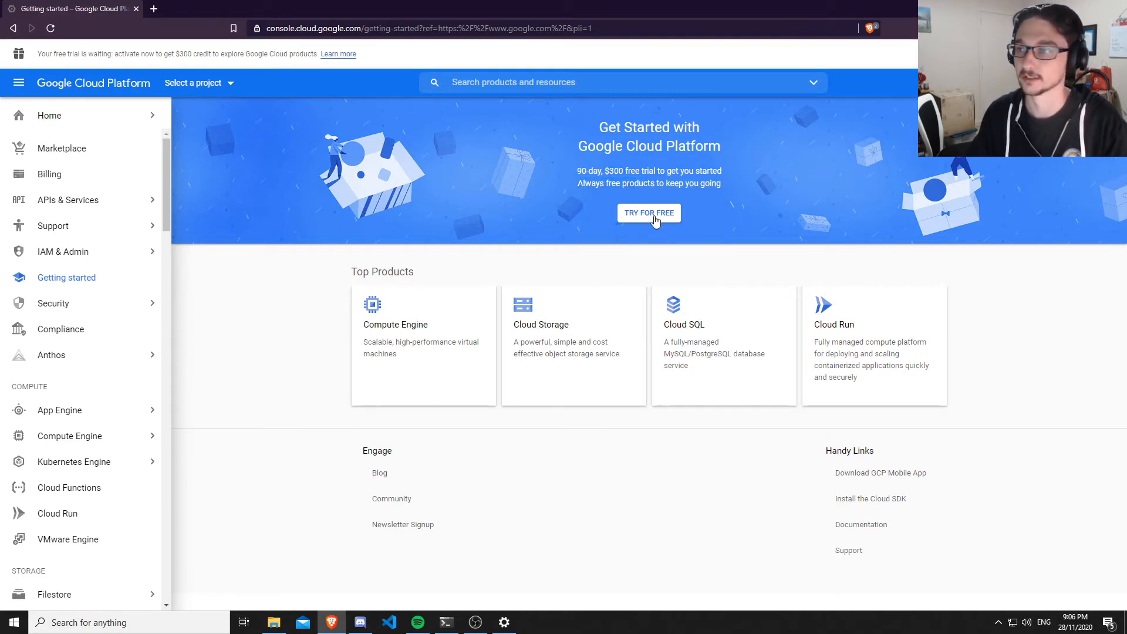
pyautogui.moveTo(405, 226)
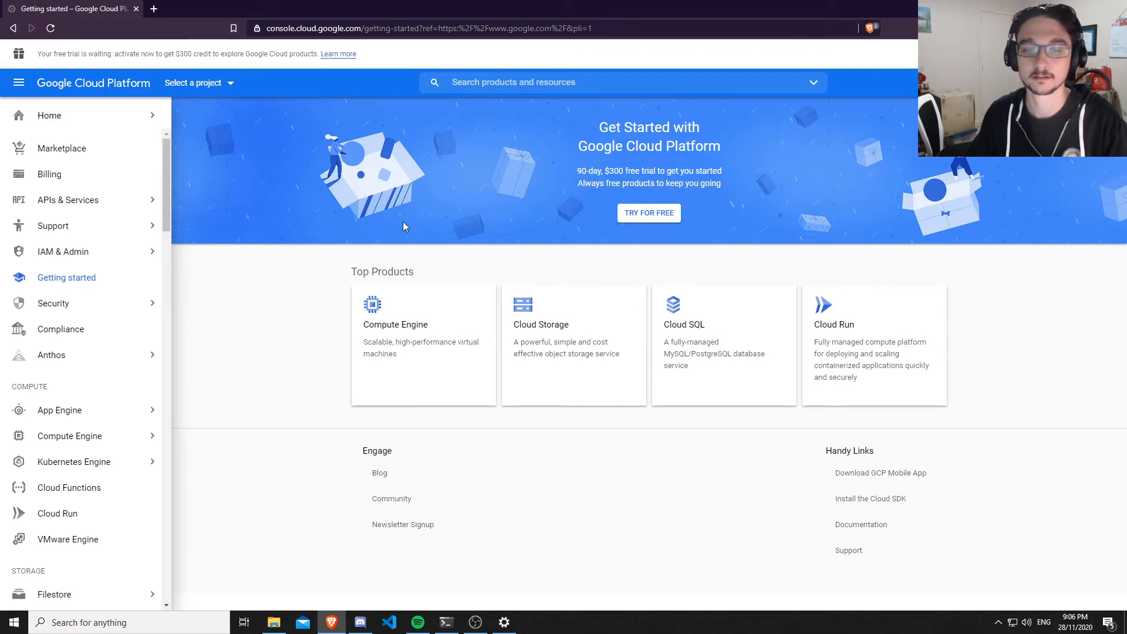
# Begin the free trial signup, choosing New Zealand and accepting the terms to reach step 2.
pyautogui.click(648, 212)
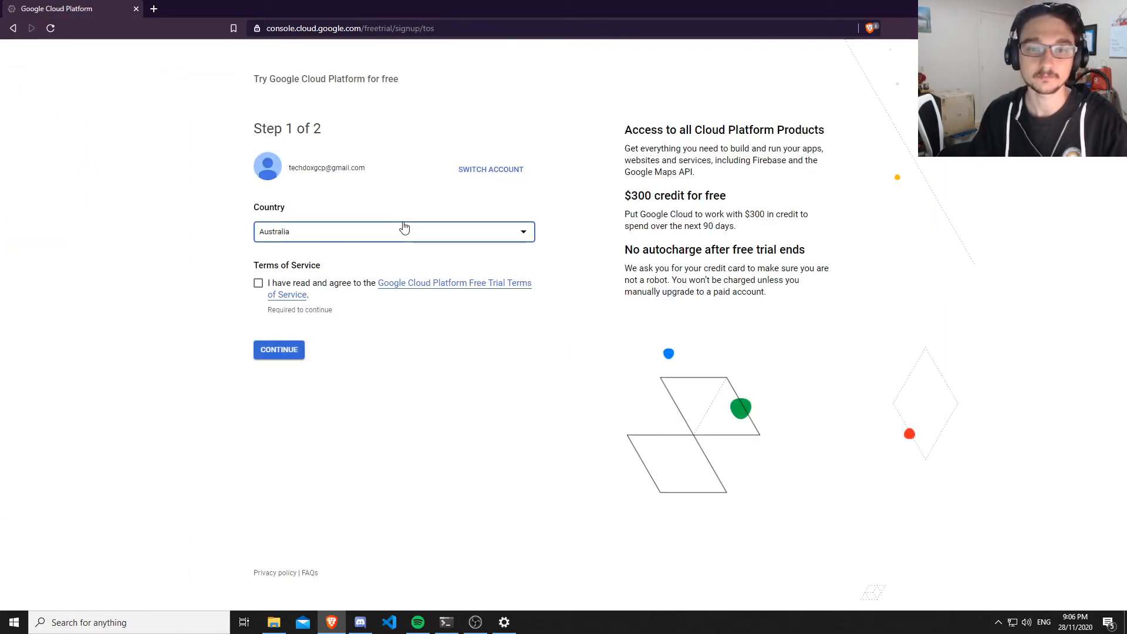
pyautogui.moveTo(448, 233)
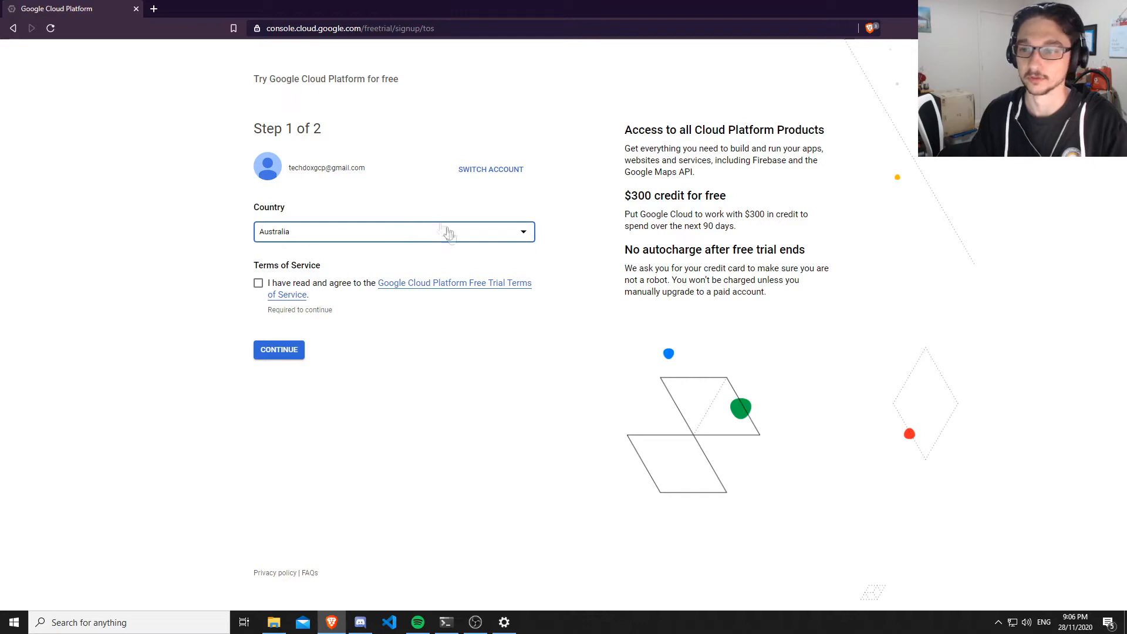
pyautogui.click(392, 232)
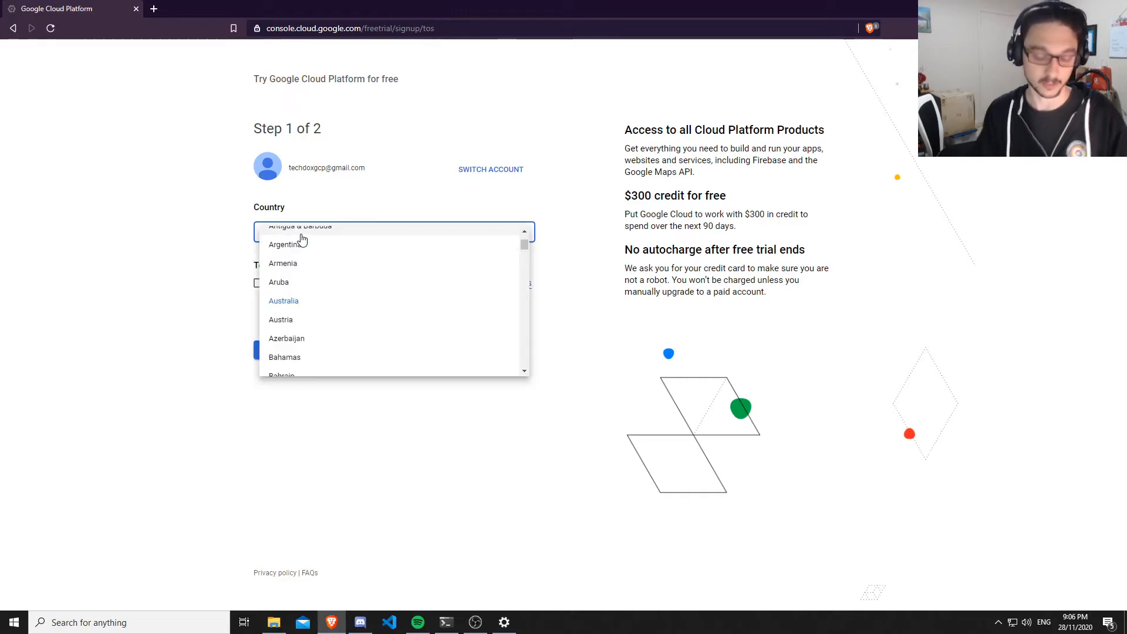
pyautogui.scroll(-3)
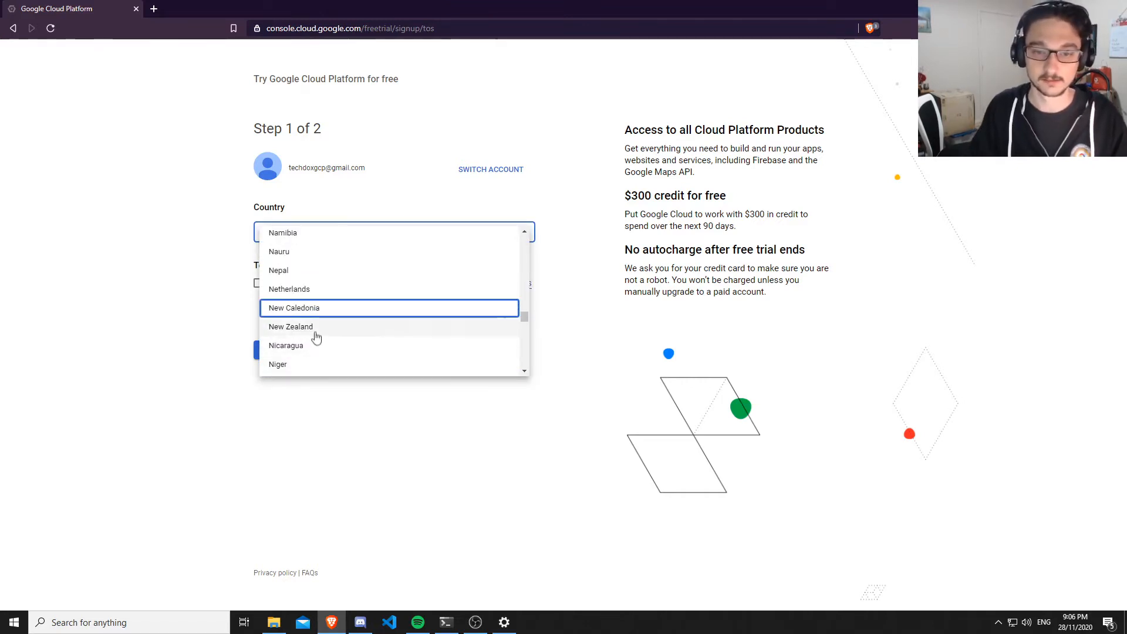
pyautogui.click(291, 326)
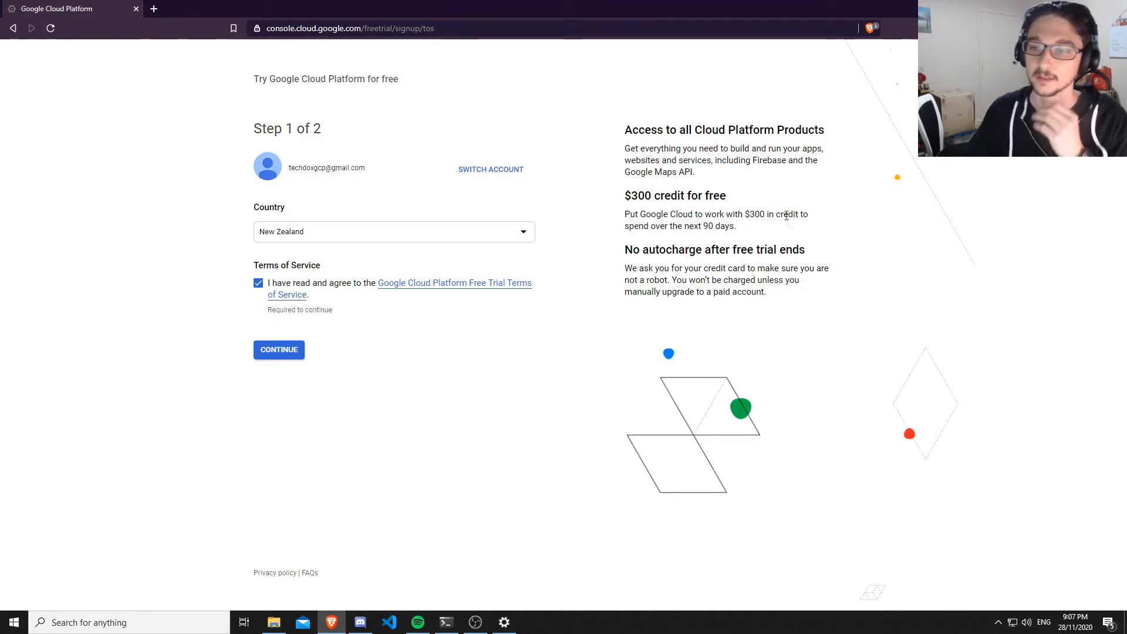
pyautogui.moveTo(698, 268)
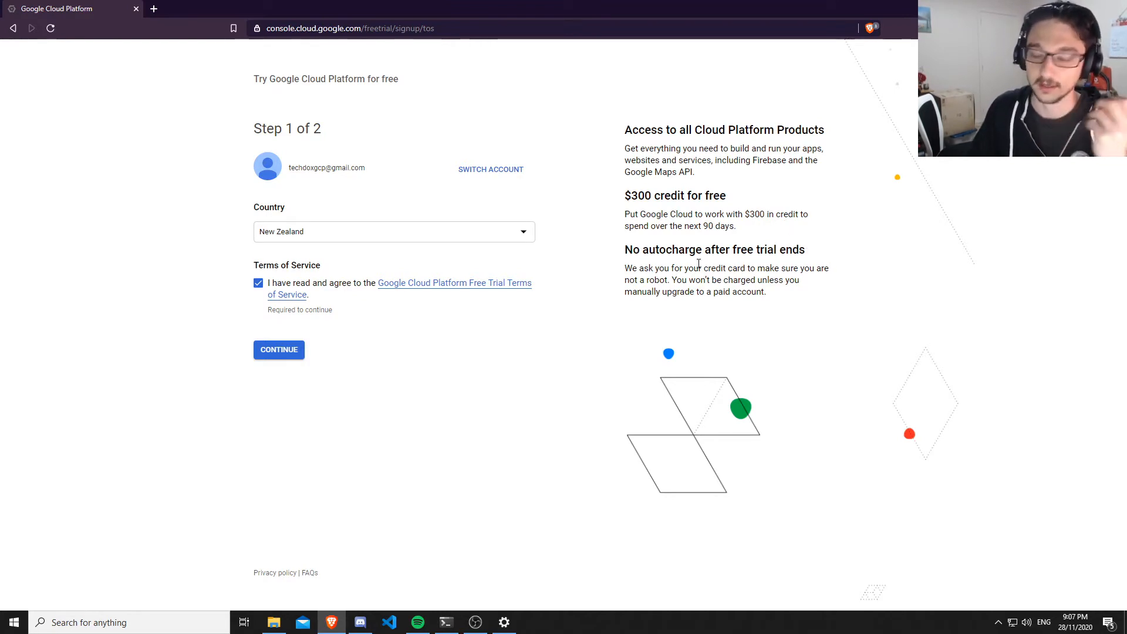
pyautogui.moveTo(694, 265)
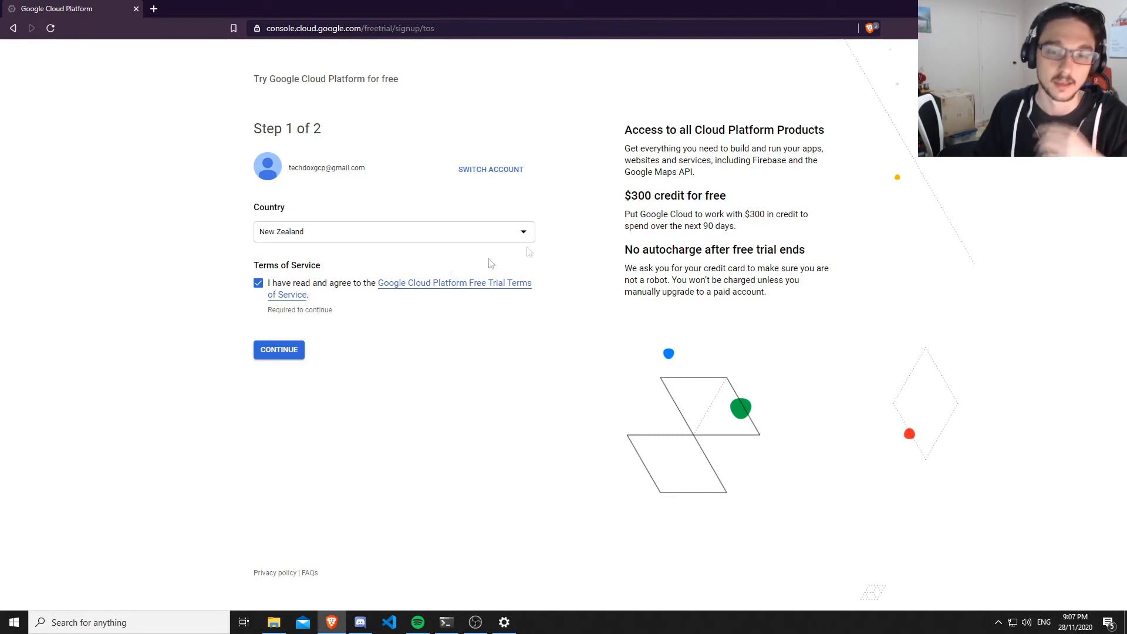
pyautogui.moveTo(347, 346)
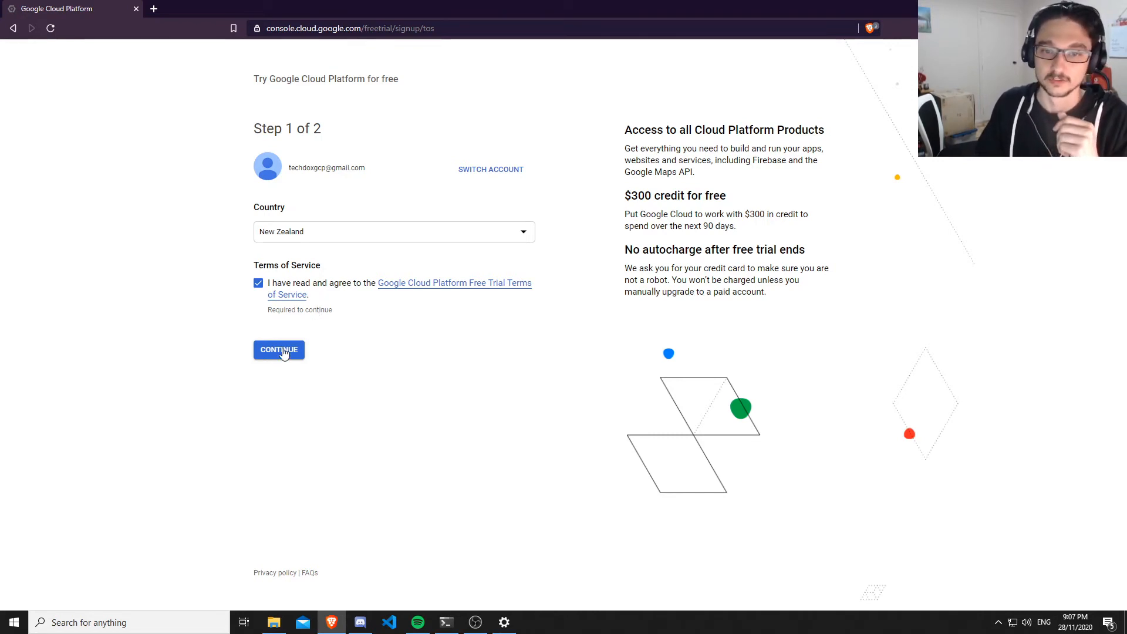
pyautogui.click(279, 350)
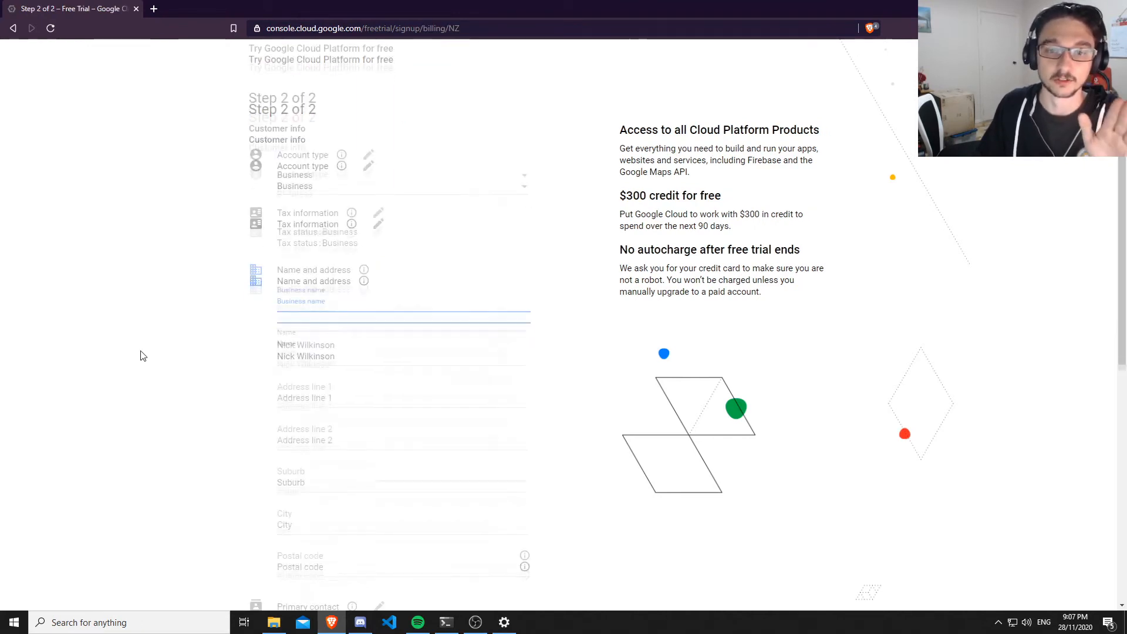
# Fill the step 2 customer form with account type Individual and finish the free trial signup.
pyautogui.scroll(-3)
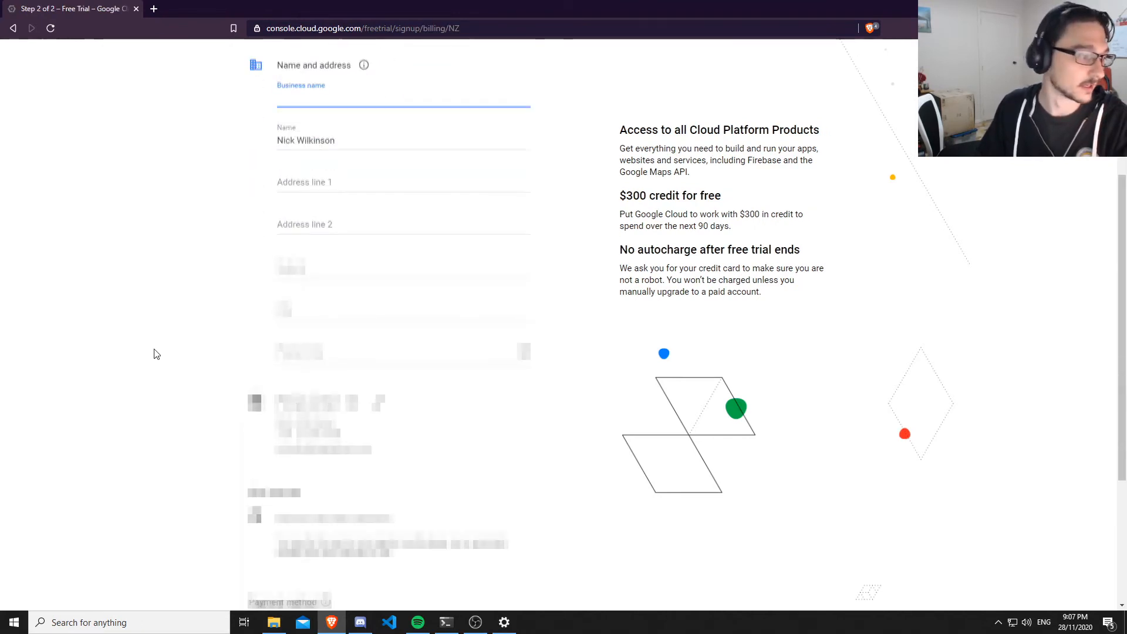
pyautogui.scroll(-3)
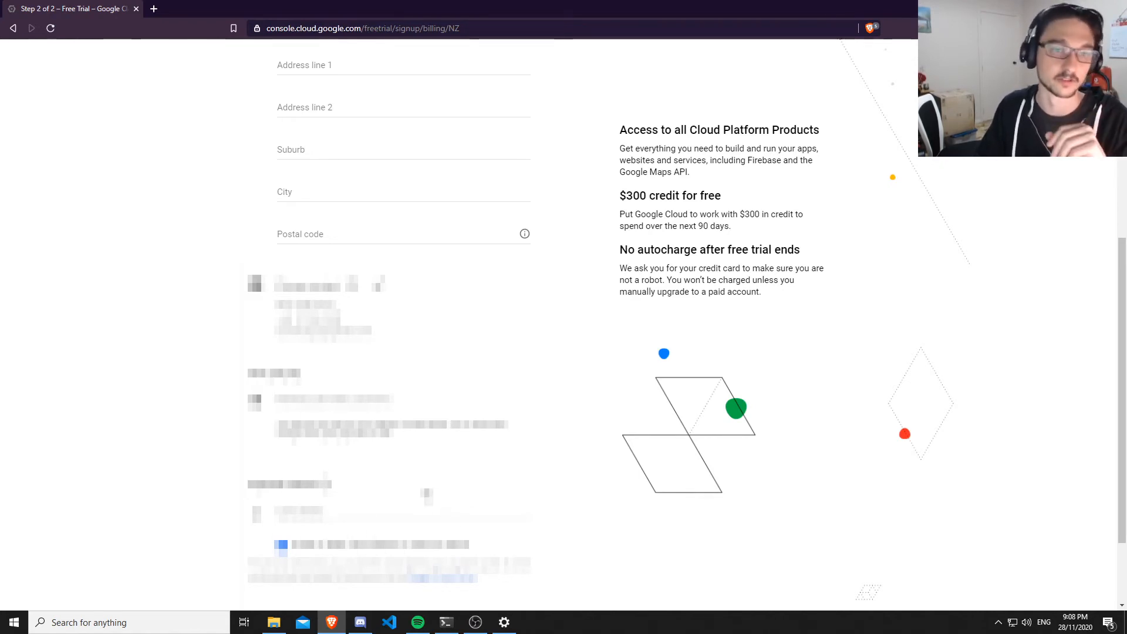
pyautogui.scroll(3)
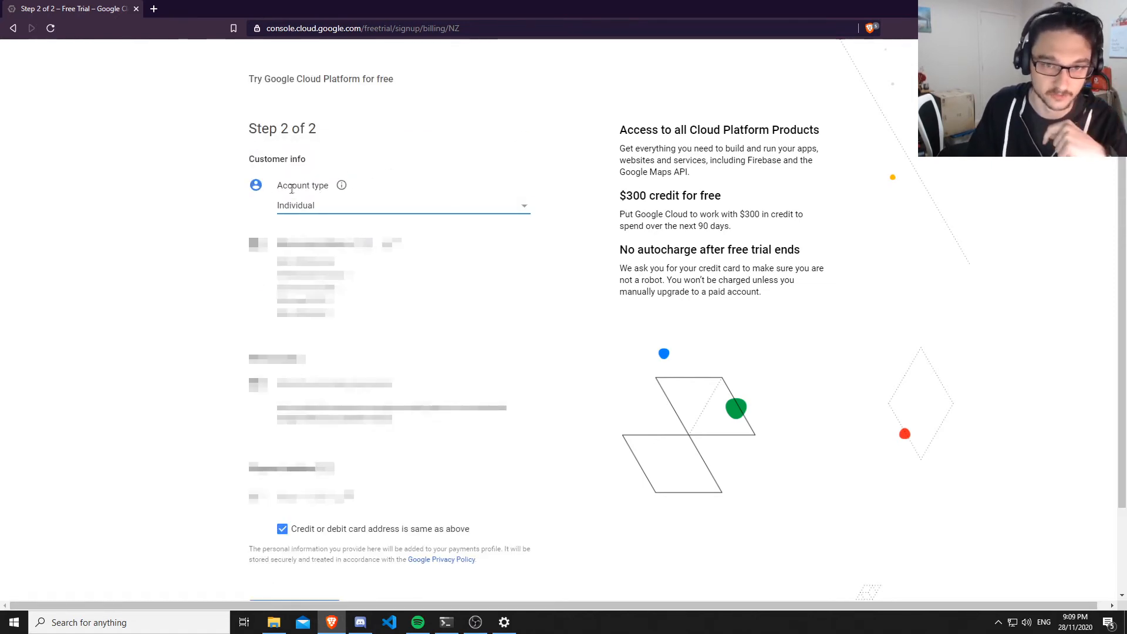
pyautogui.click(402, 206)
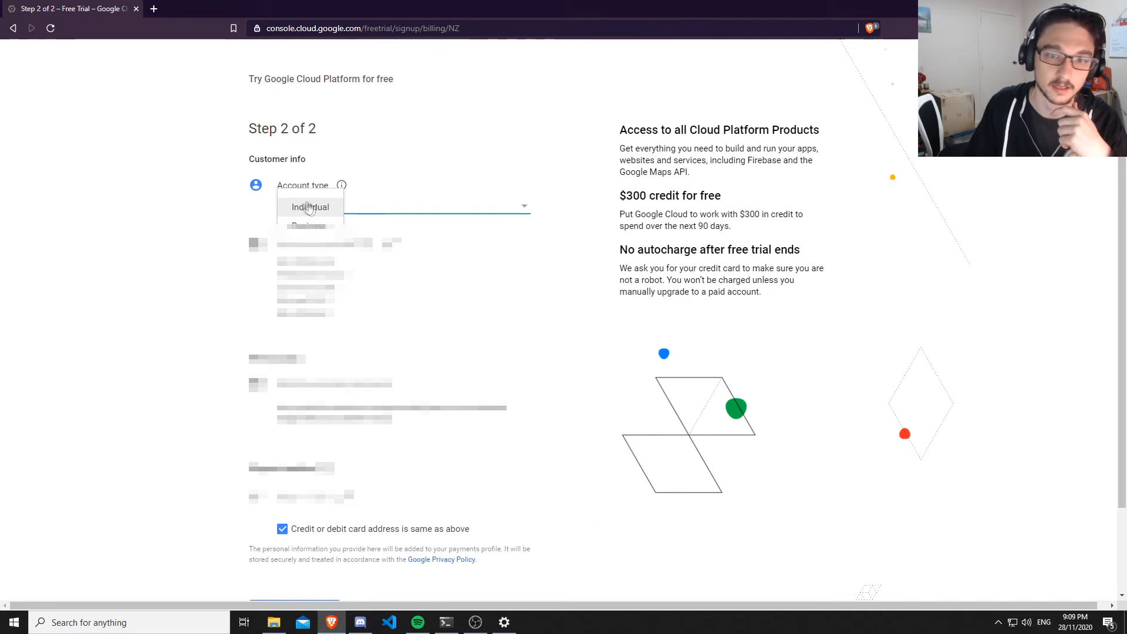
pyautogui.click(310, 207)
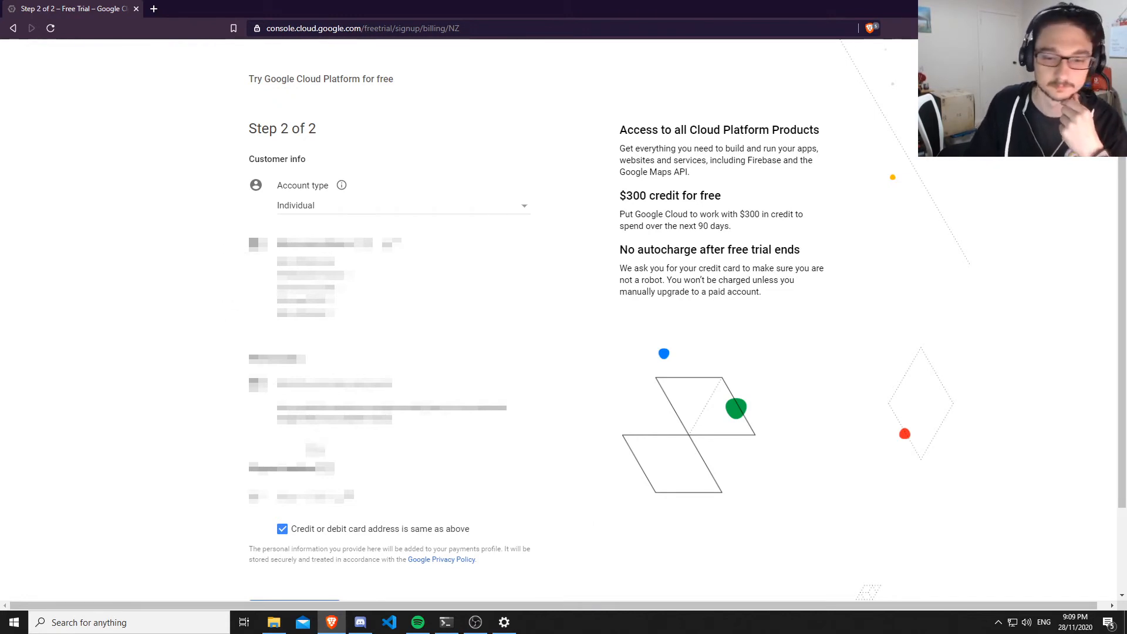
pyautogui.scroll(-3)
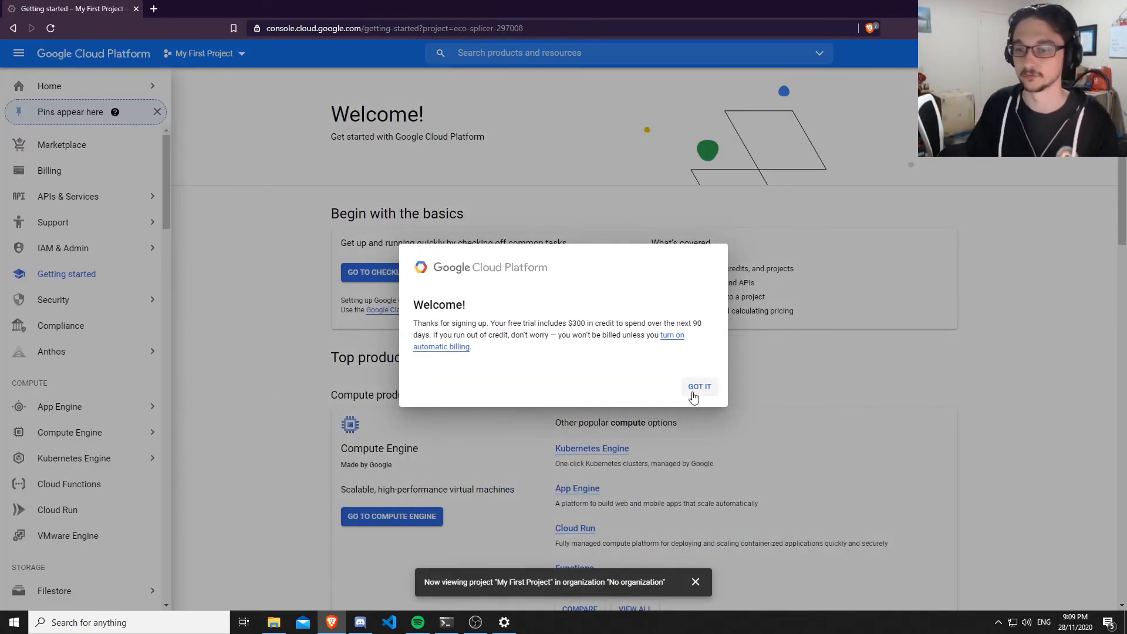
# Dismiss the $300 credit welcome and link My Billing Account to My First Project via Billing.
pyautogui.click(698, 387)
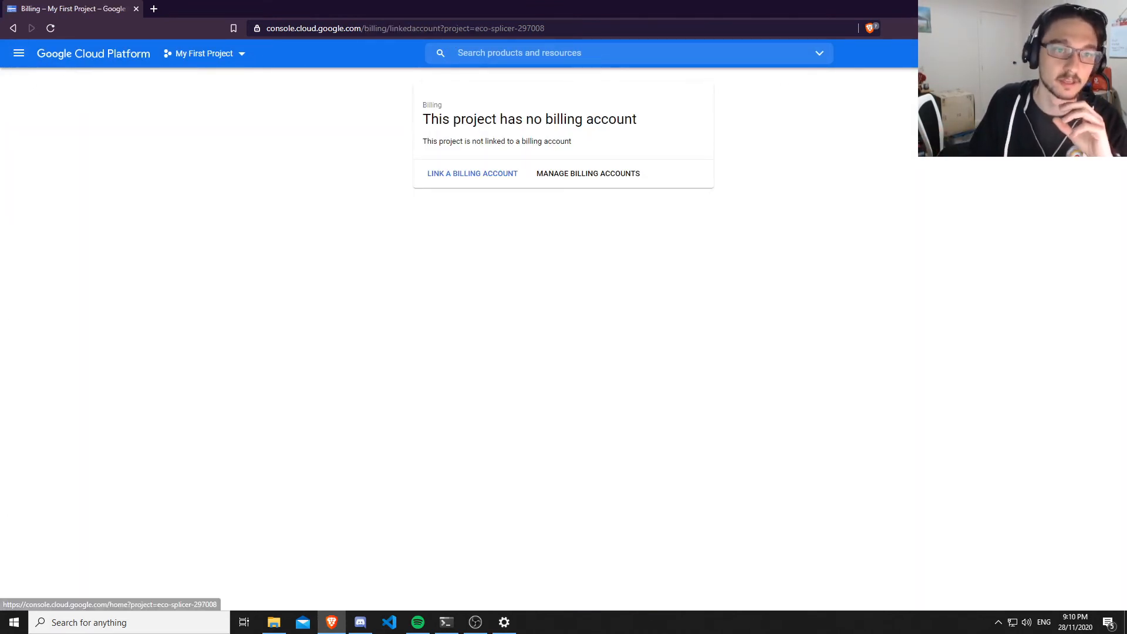
pyautogui.click(18, 53)
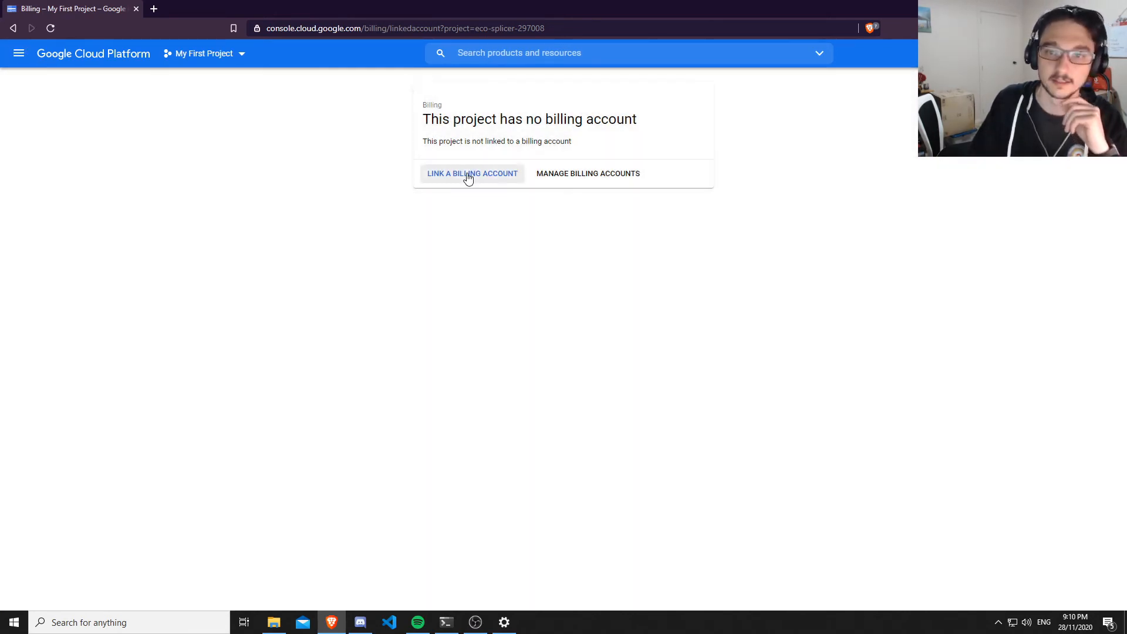
pyautogui.click(472, 174)
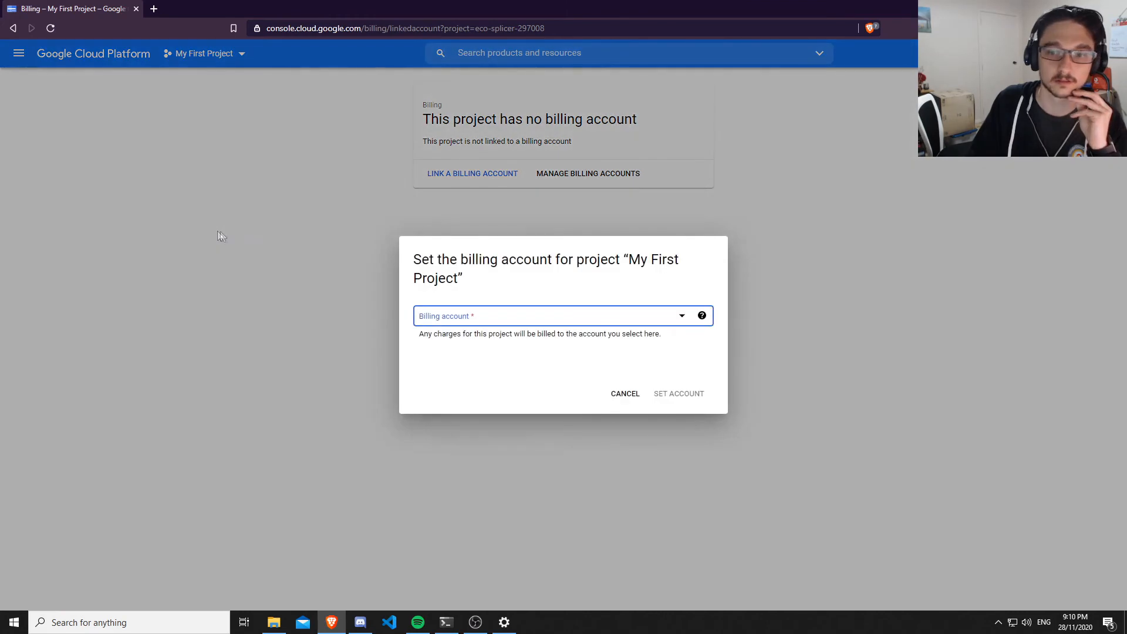
pyautogui.click(553, 316)
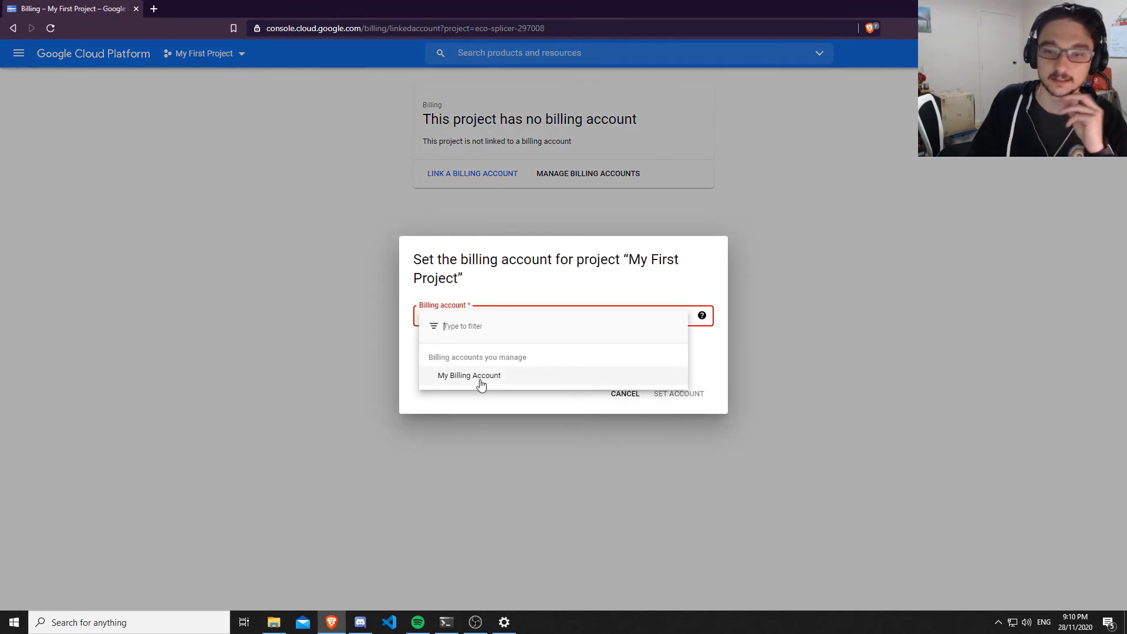
pyautogui.click(470, 375)
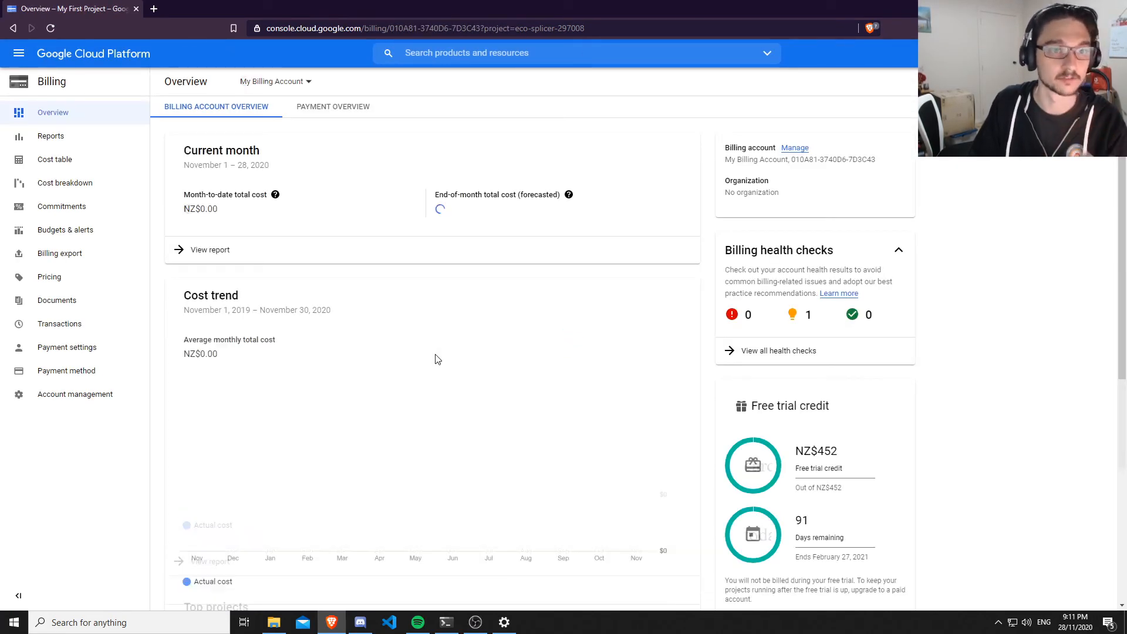
# Review the NZ$452 free trial credit on the billing overview, then go to My First Project's home dashboard.
pyautogui.scroll(-3)
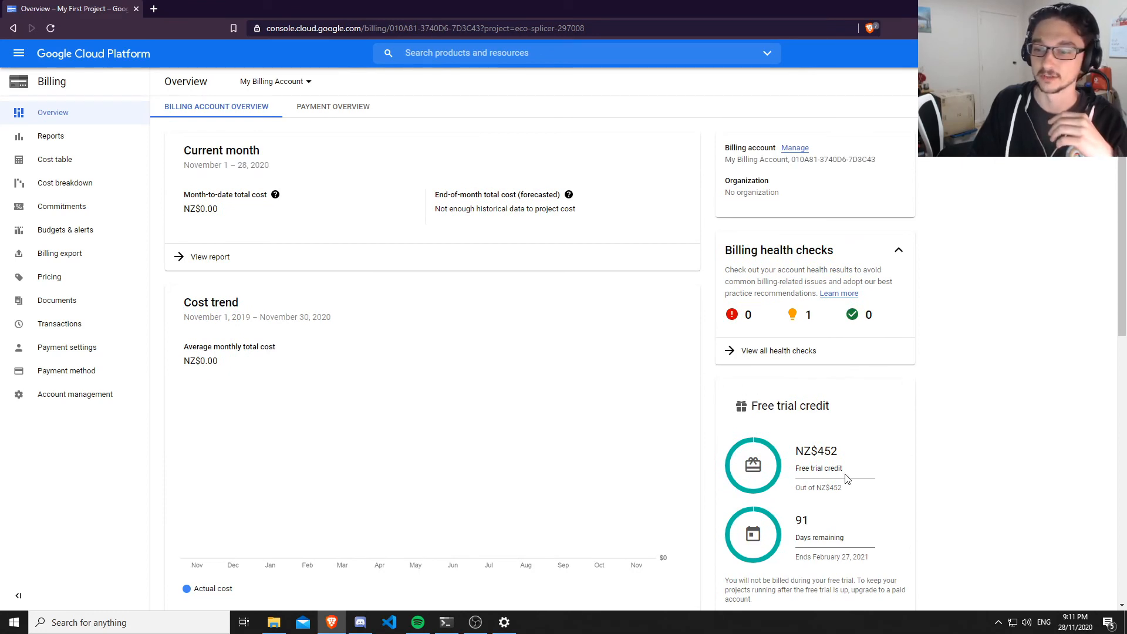
pyautogui.scroll(-3)
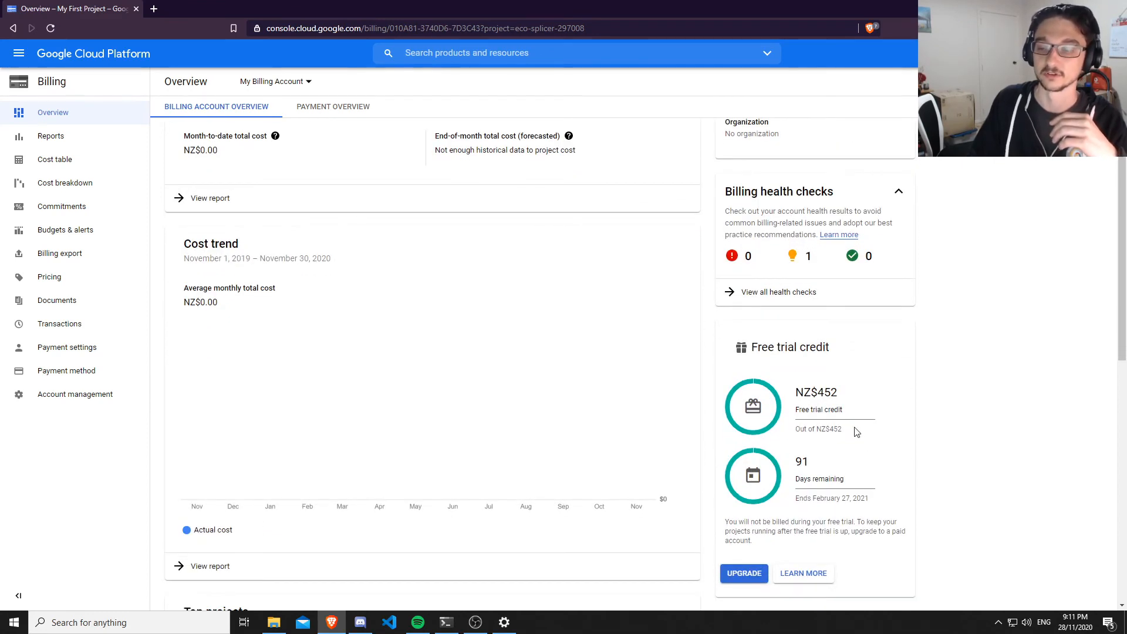
pyautogui.moveTo(817, 392)
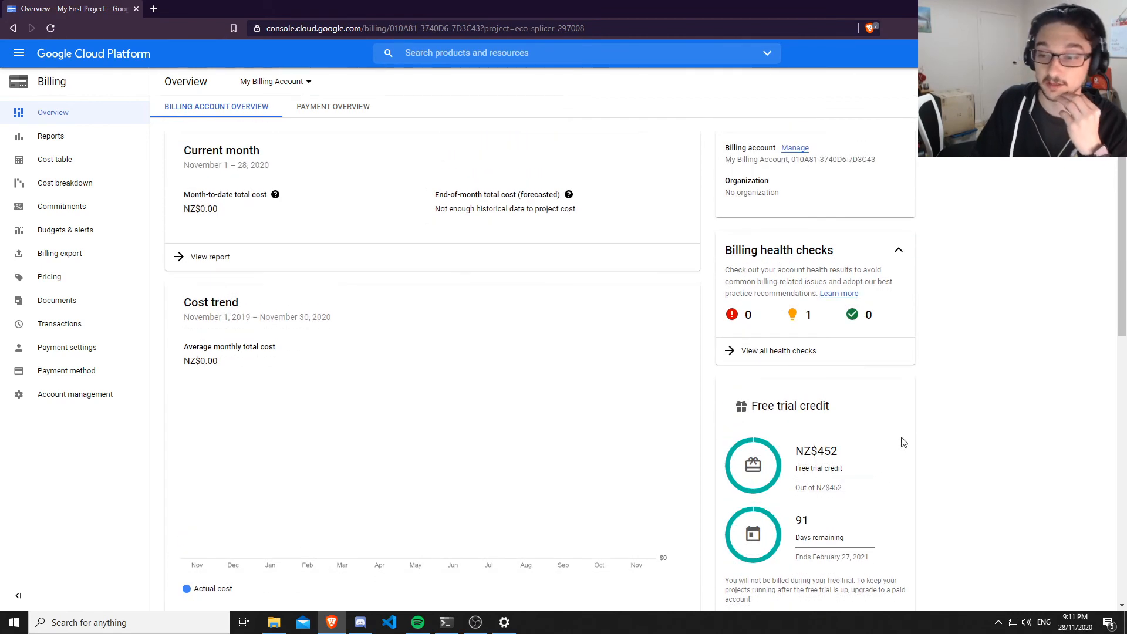
pyautogui.scroll(-3)
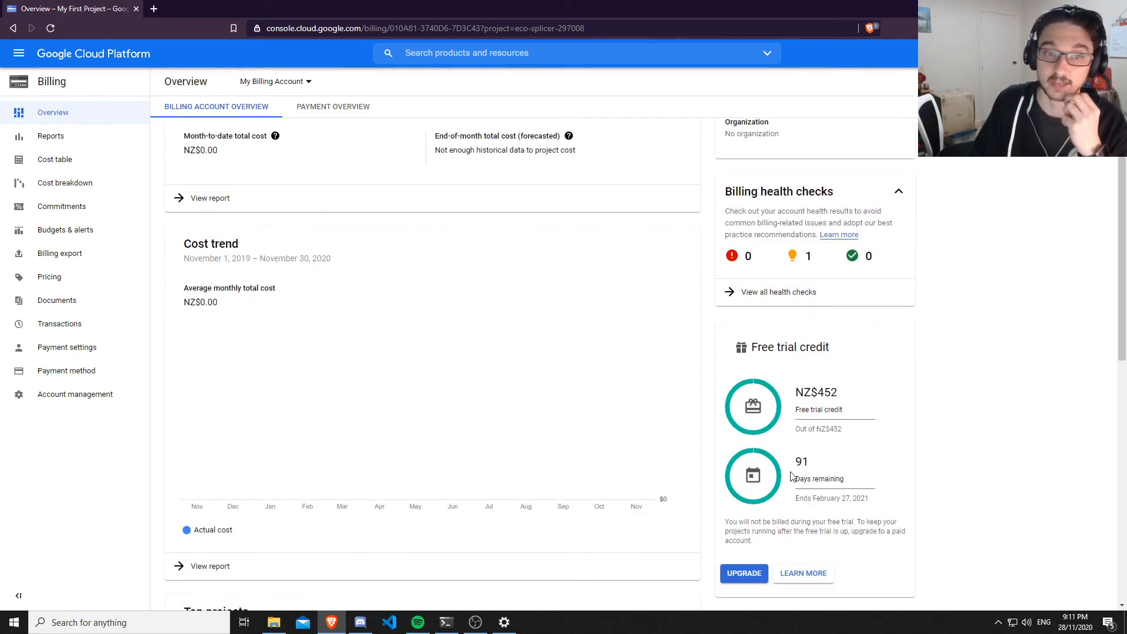
pyautogui.scroll(3)
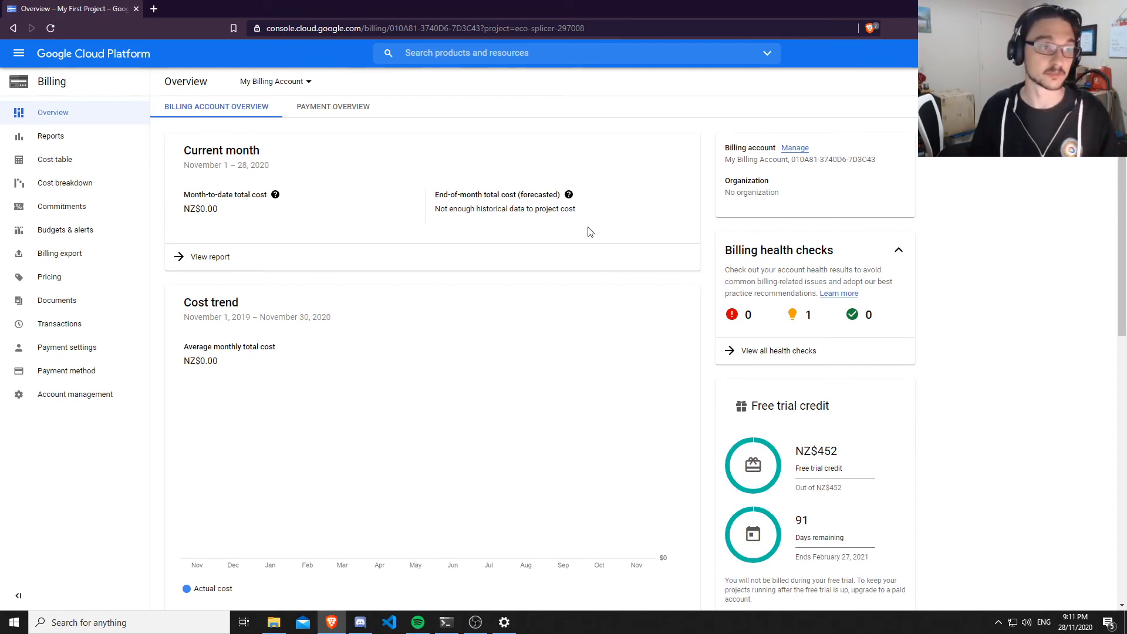
pyautogui.click(94, 54)
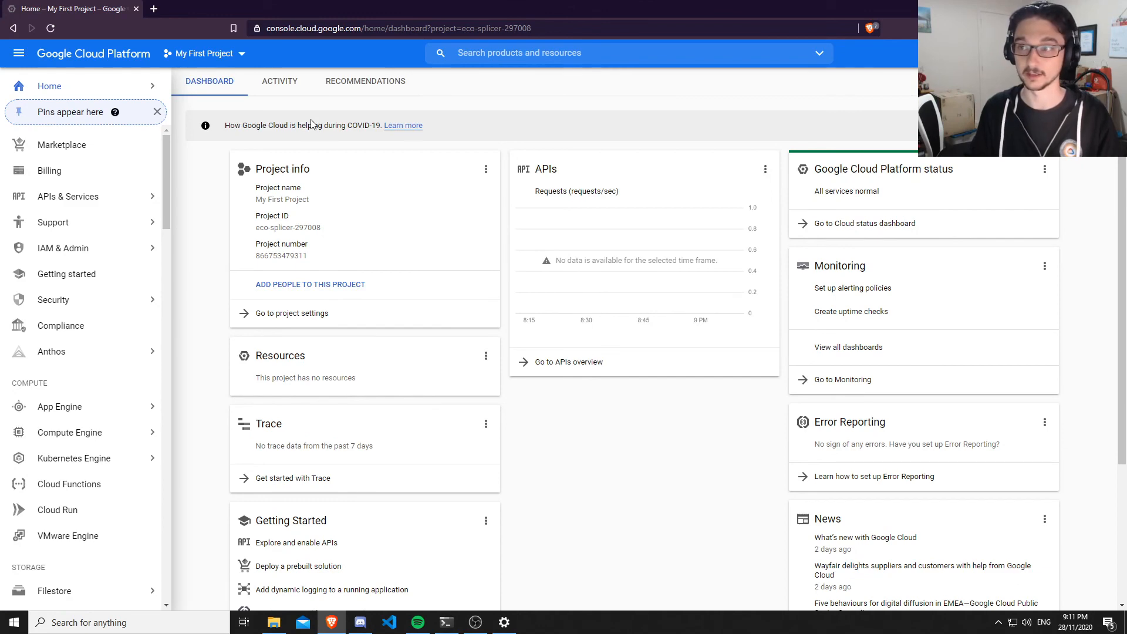
pyautogui.moveTo(47, 172)
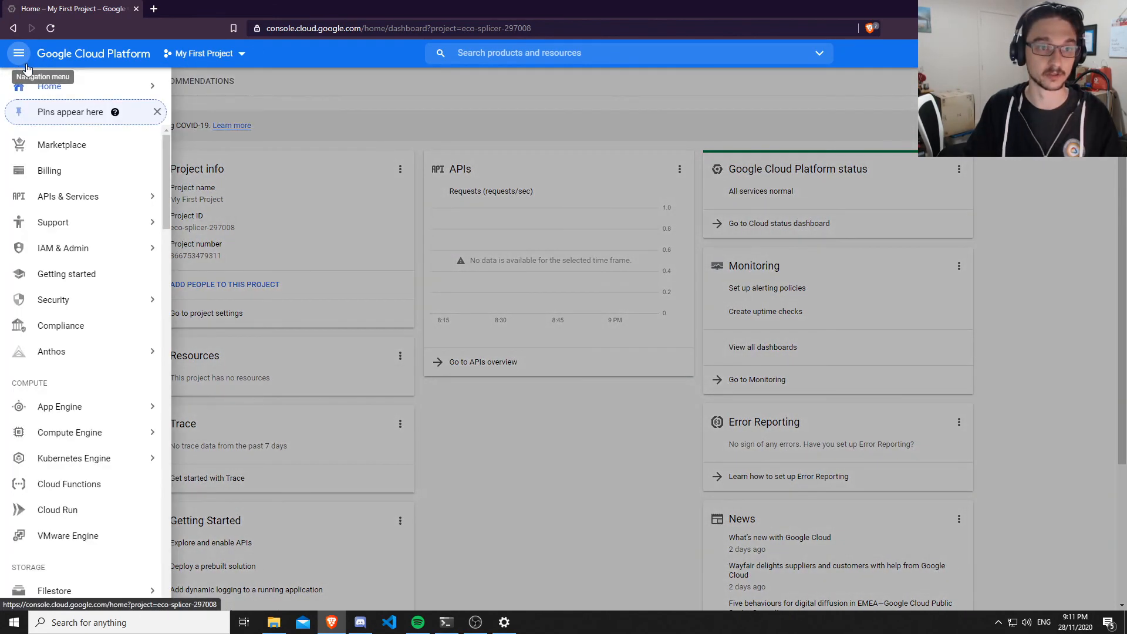
# Return to My Billing Account's billing overview from the Navigation menu.
pyautogui.click(49, 171)
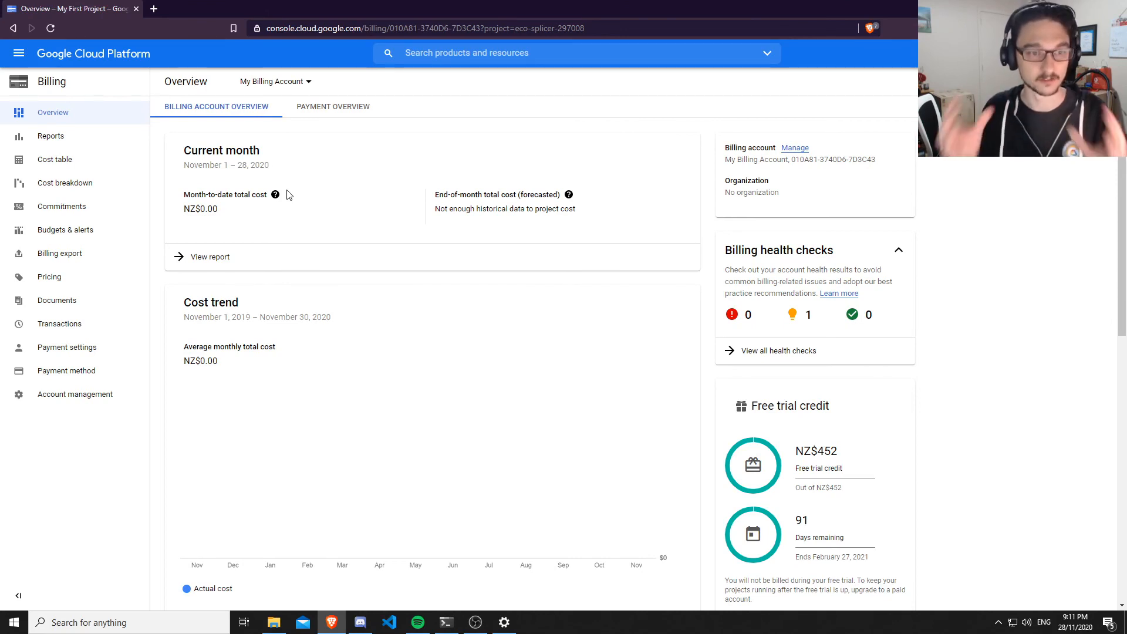
pyautogui.moveTo(47, 59)
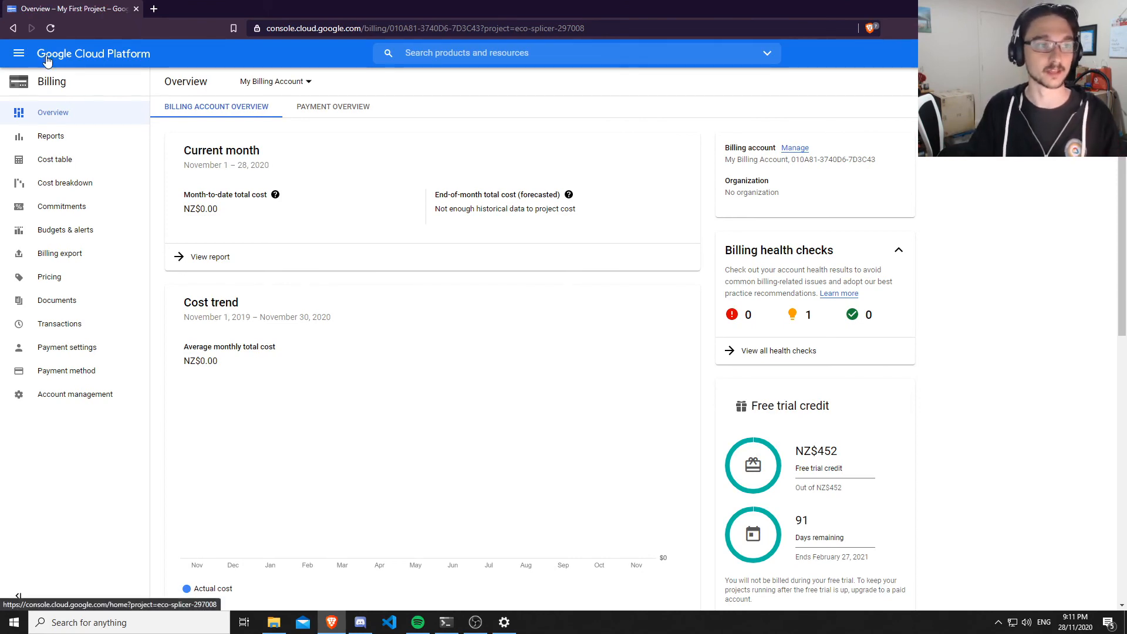